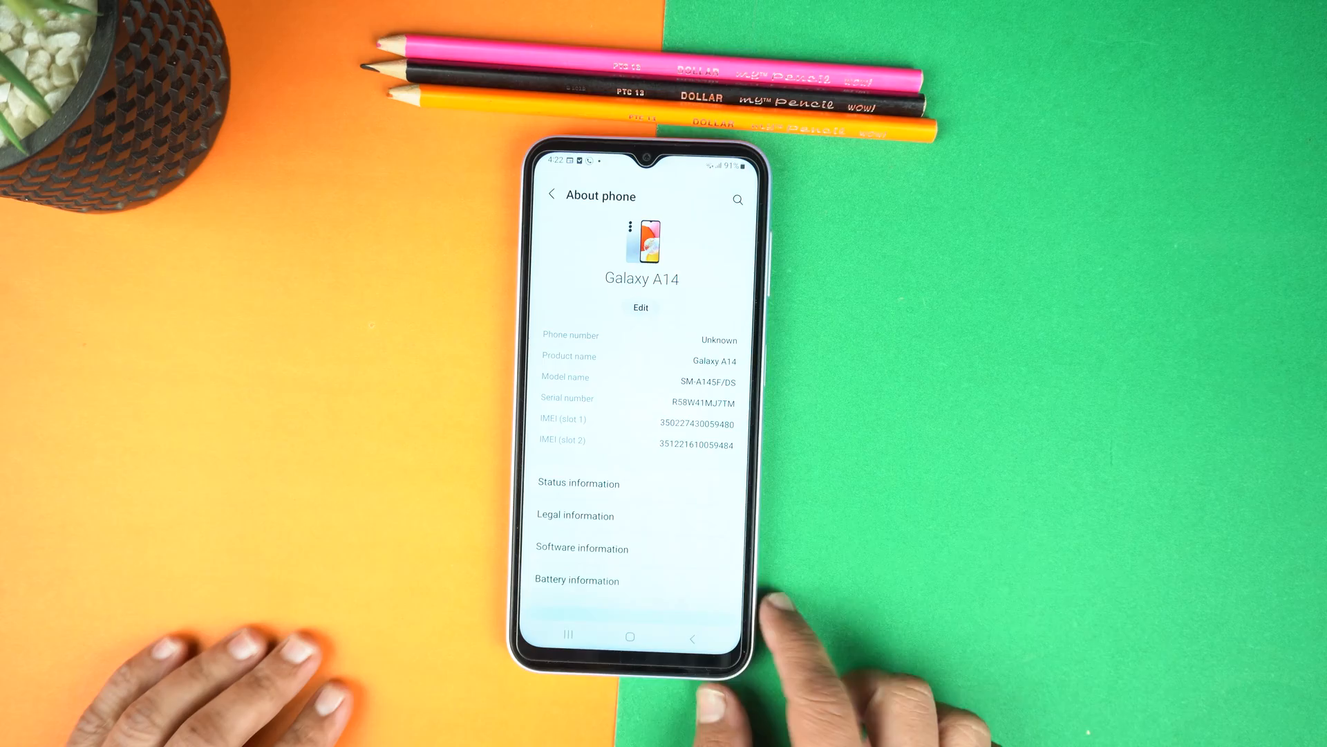
Unlock developer mode from the Build number entry in Software information.
scroll(up, 3)
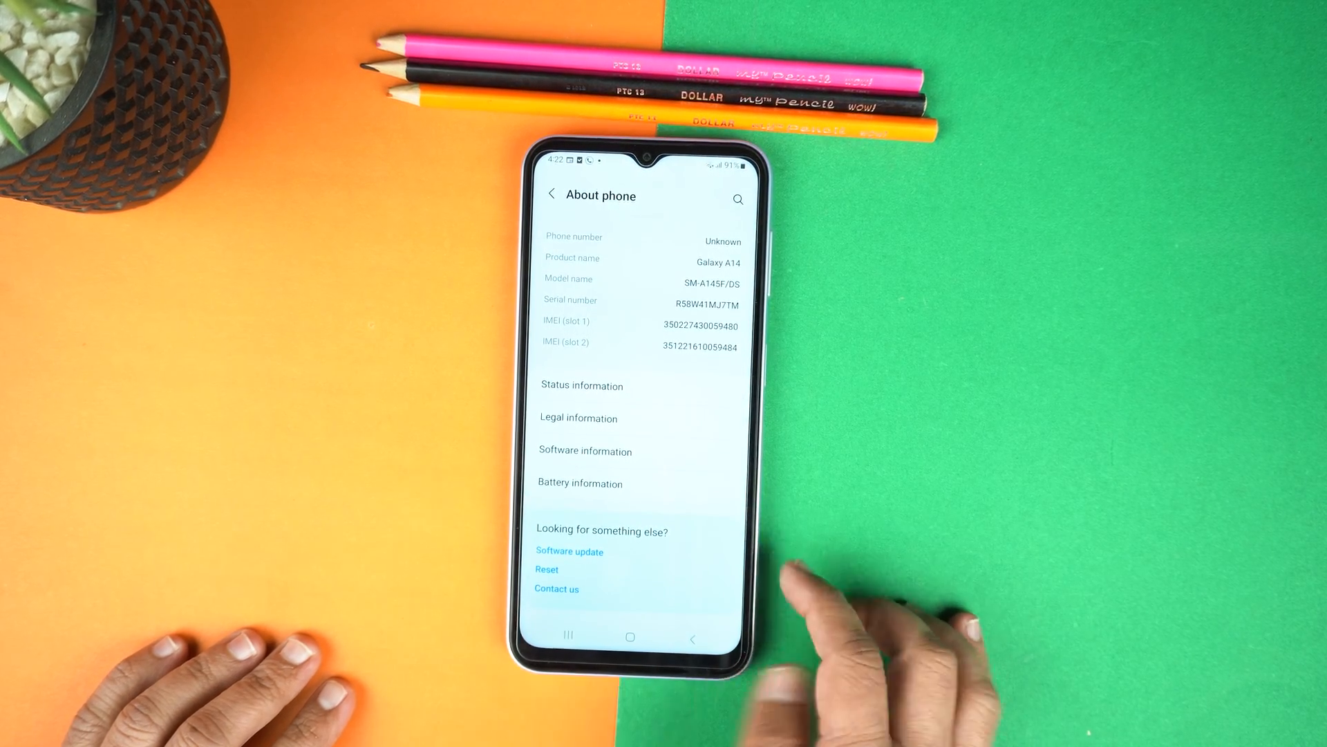
click(585, 451)
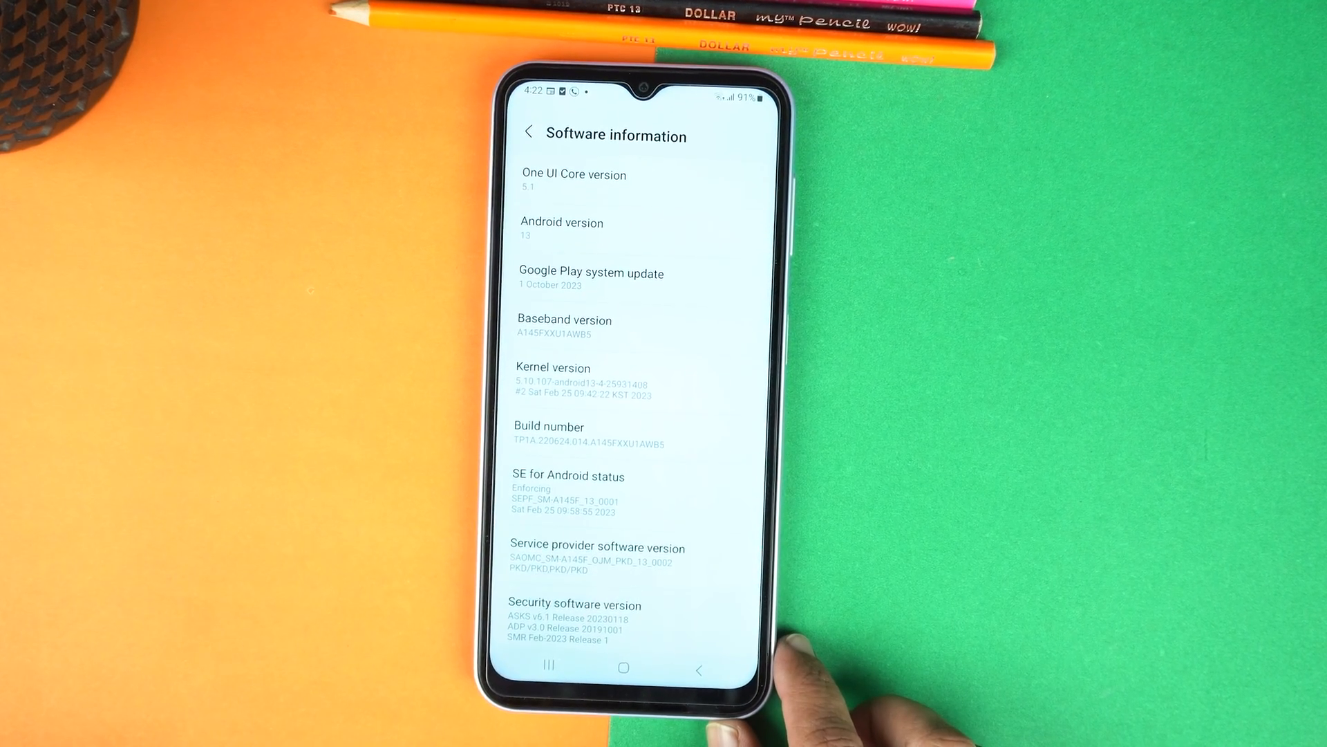
click(530, 130)
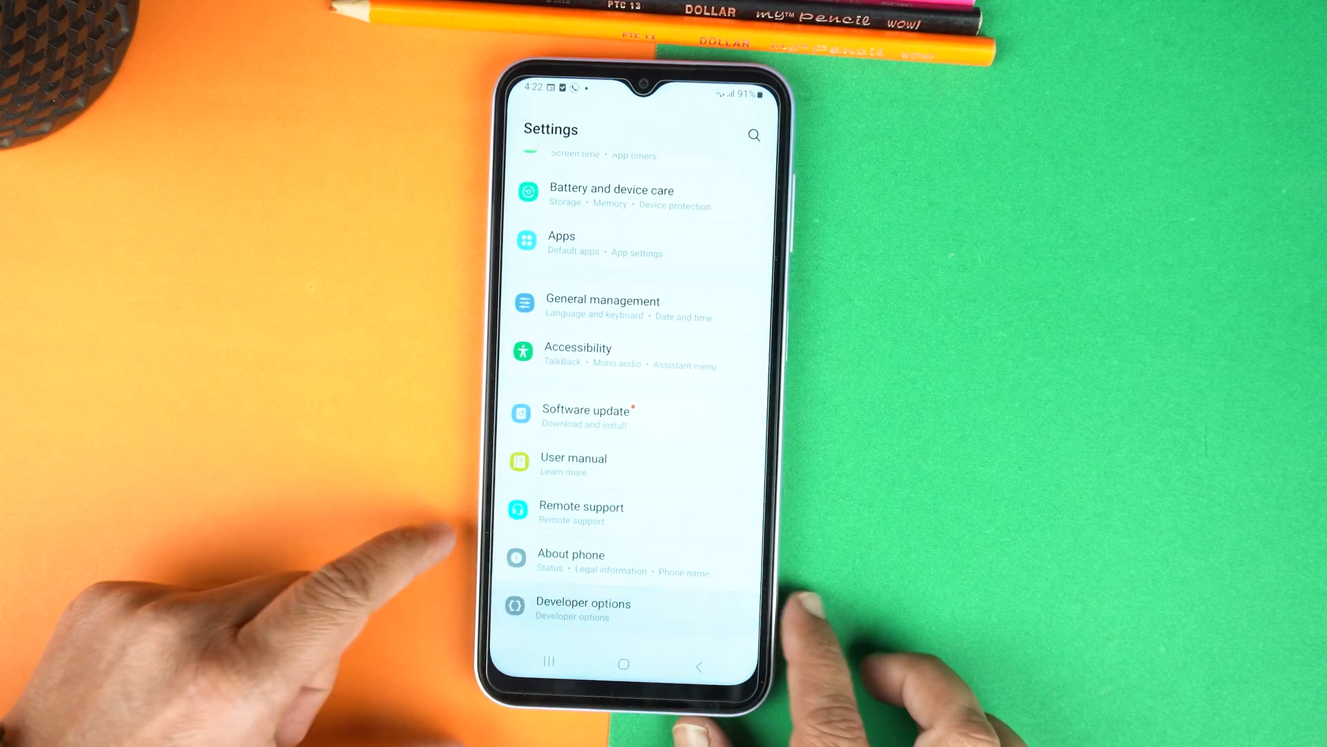
Enter Developer options and bring the Drawing animation scale entries into view.
click(582, 608)
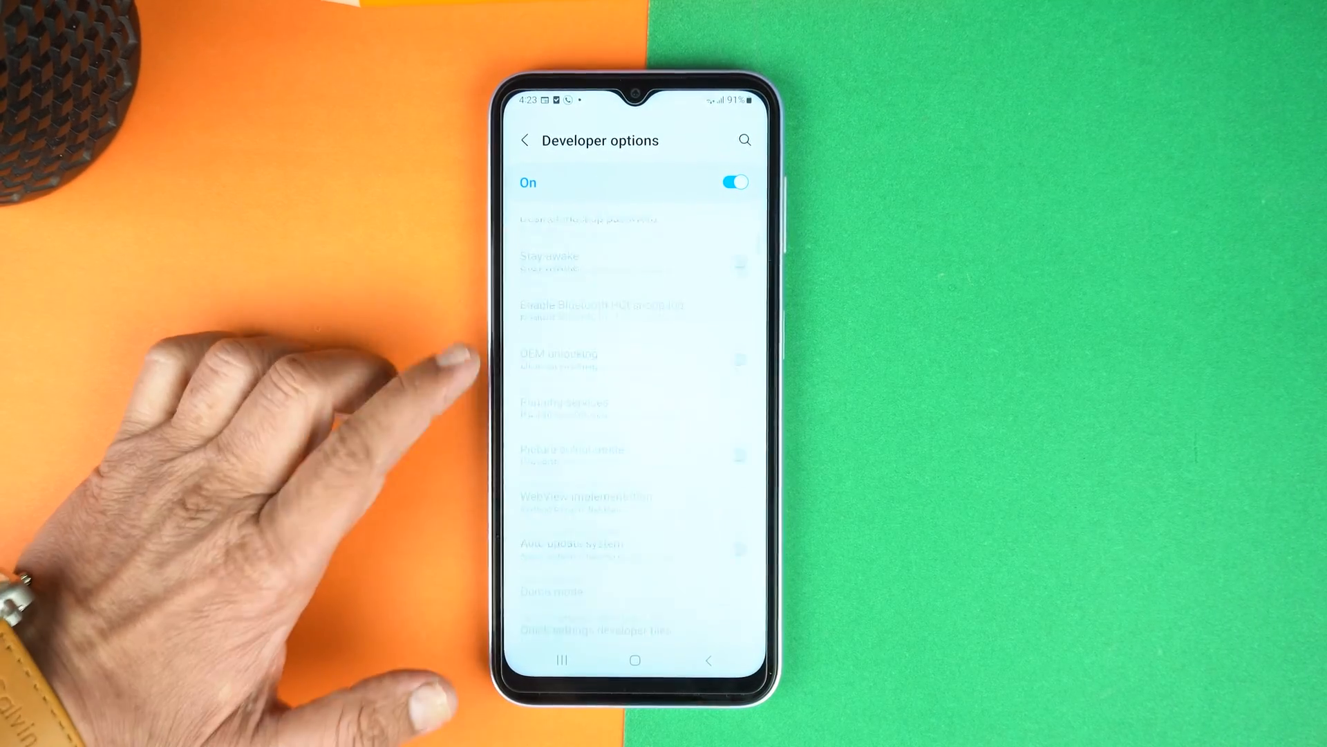
scroll(up, 3)
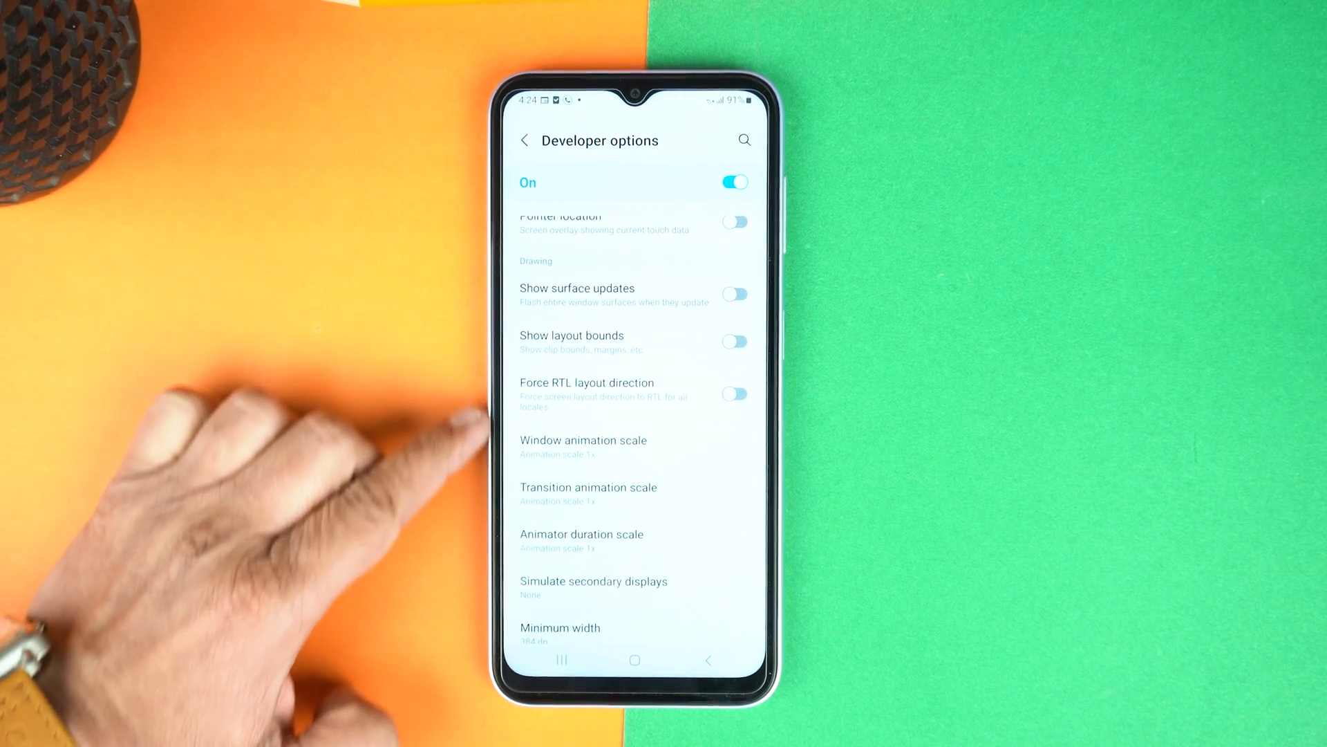
Set the window, transition and animator duration scales to Animation scale .5x.
scroll(up, 3)
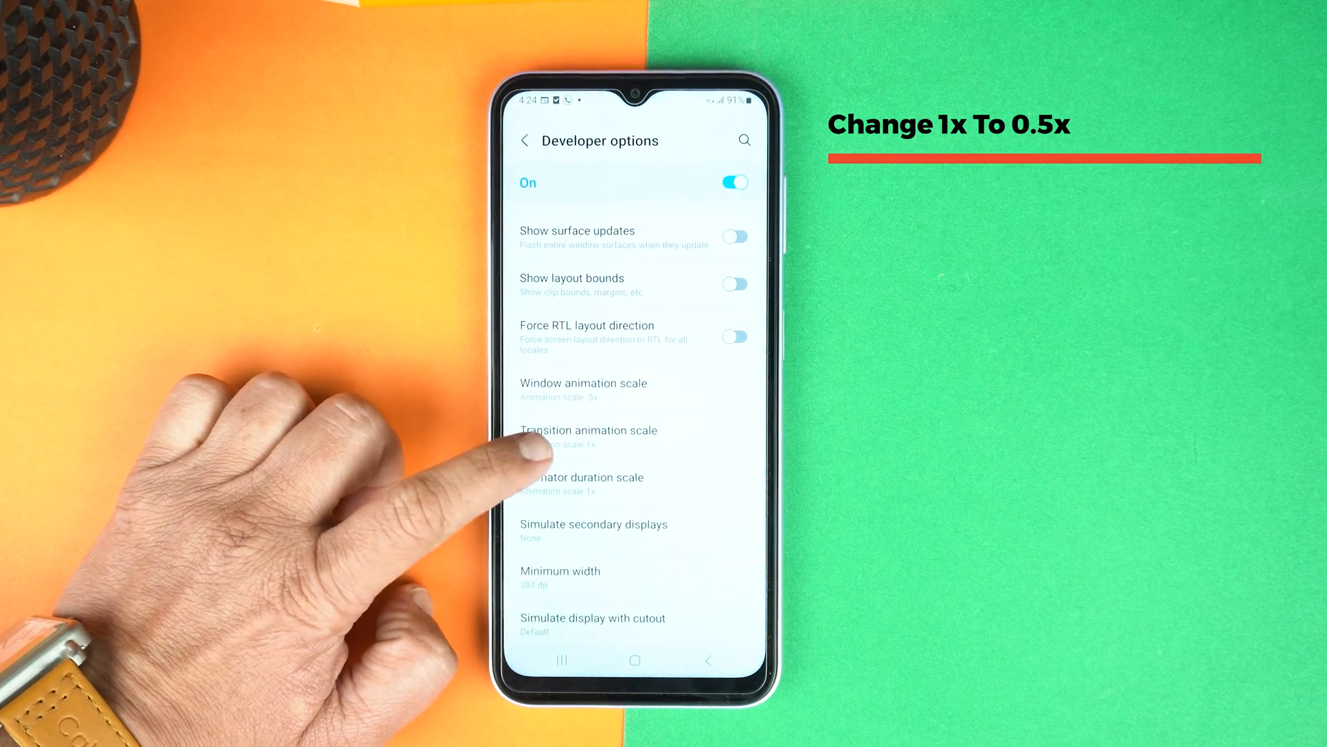
click(587, 436)
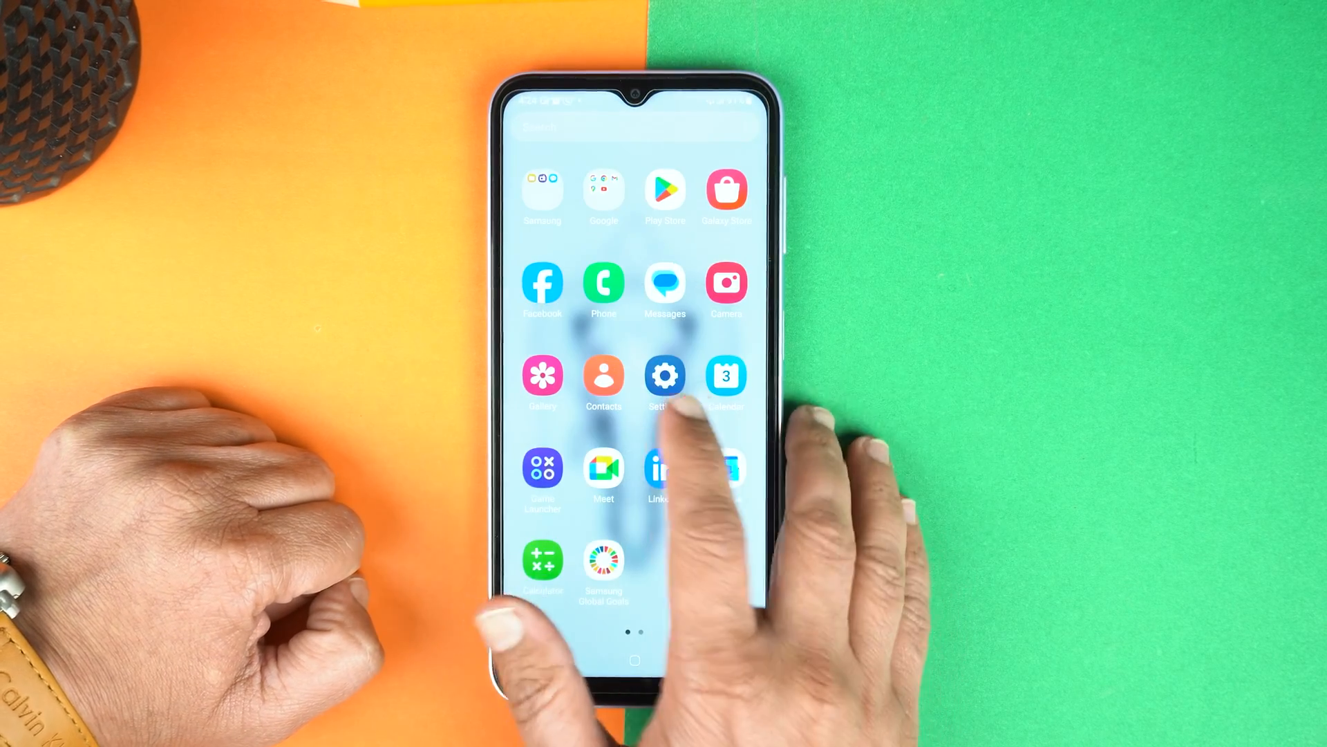
Launch Settings again from the app drawer.
click(665, 374)
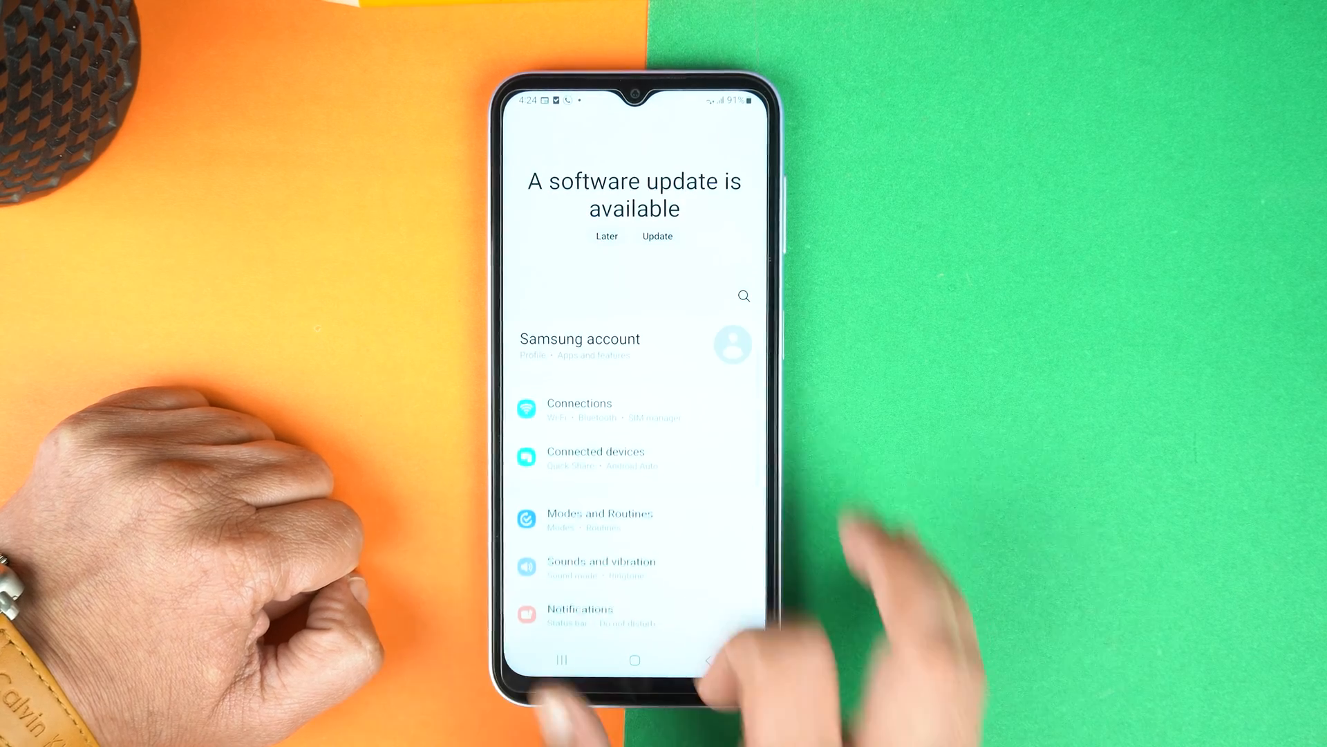